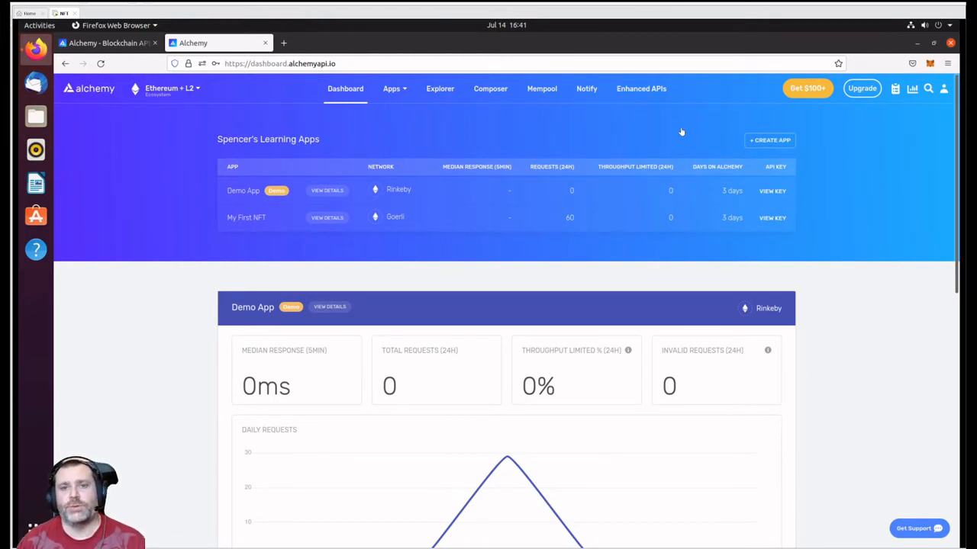
mouse_move(263, 235)
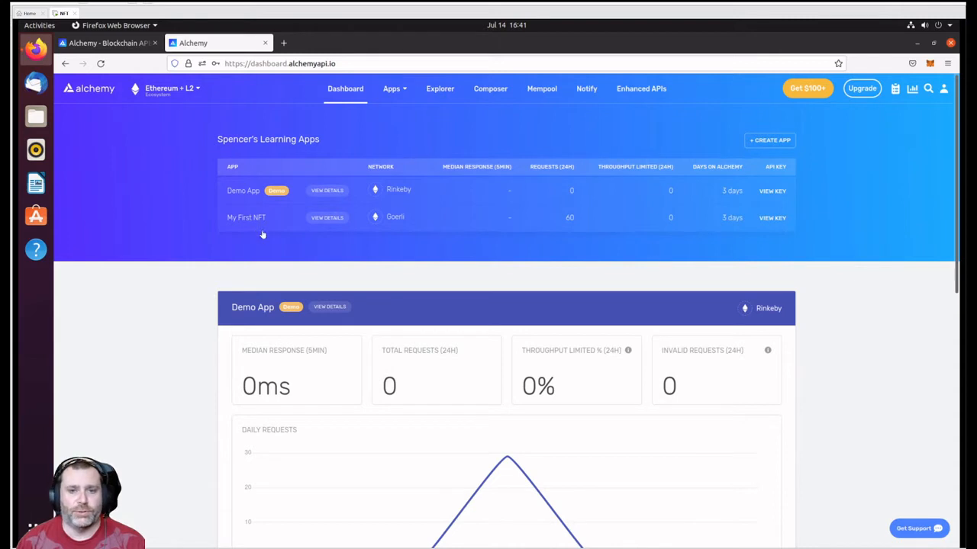
mouse_move(281, 223)
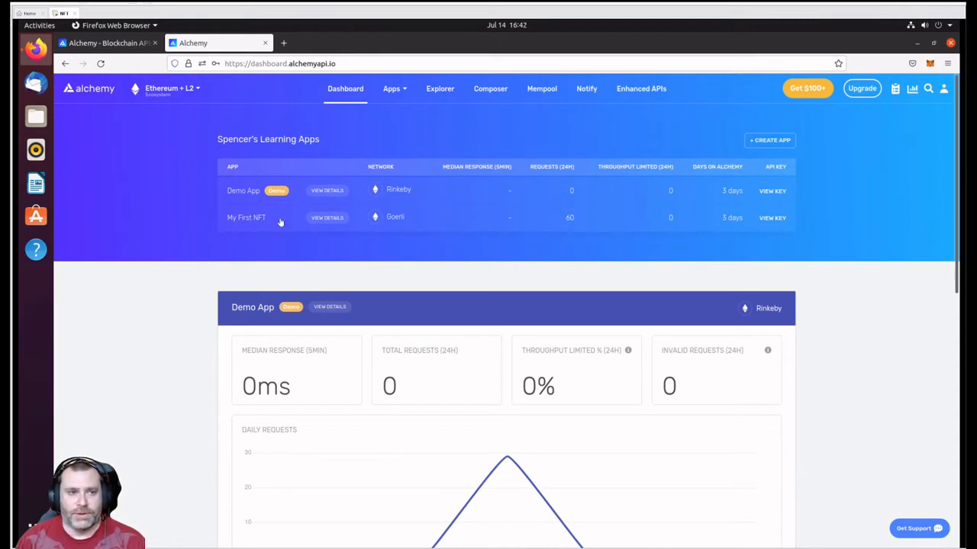
mouse_move(342, 210)
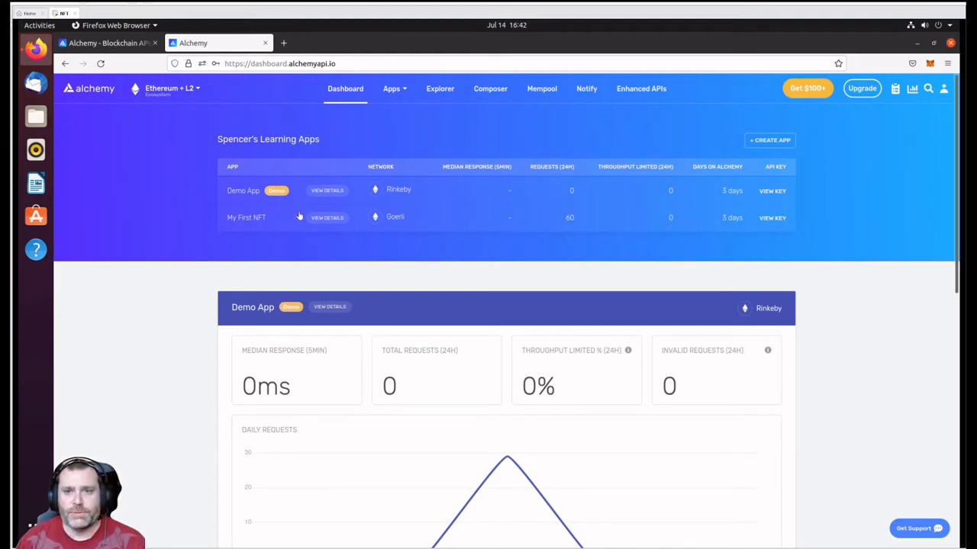
mouse_move(288, 214)
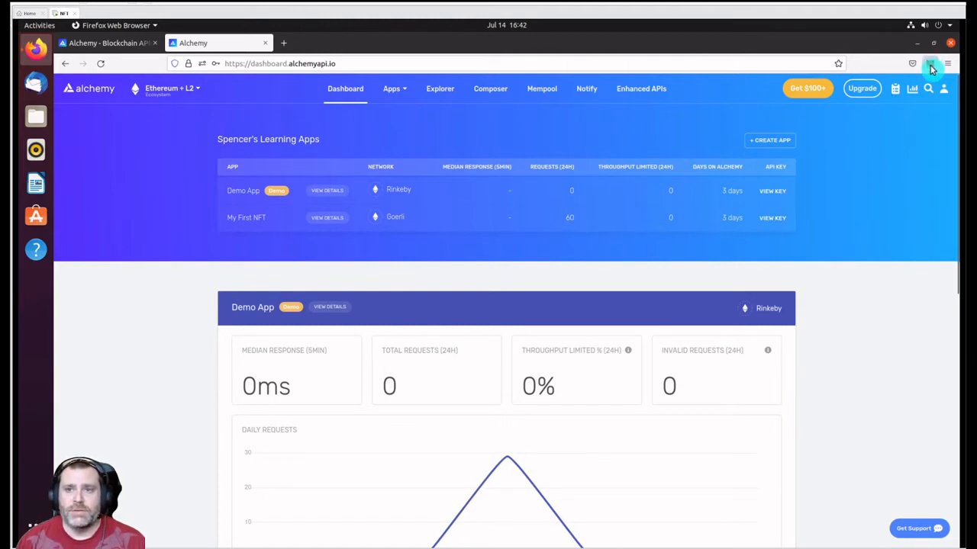
Step: Show the network list for Account 1, with Alchemy - Goerli as the active network
click(930, 64)
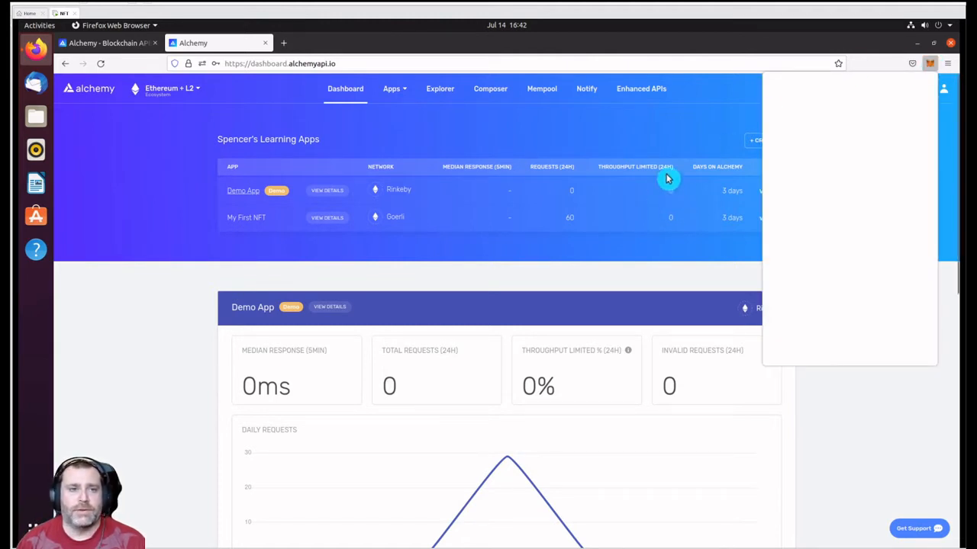
click(930, 64)
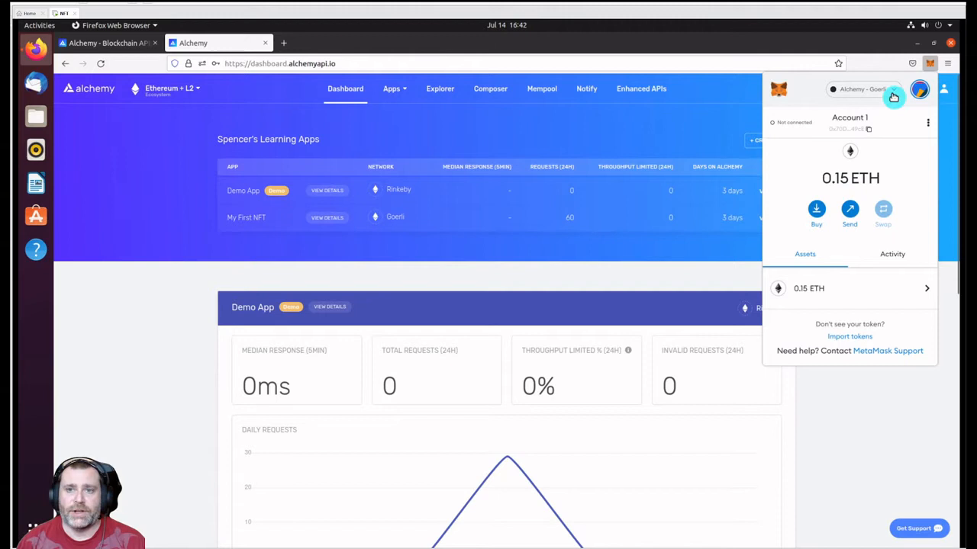
click(862, 89)
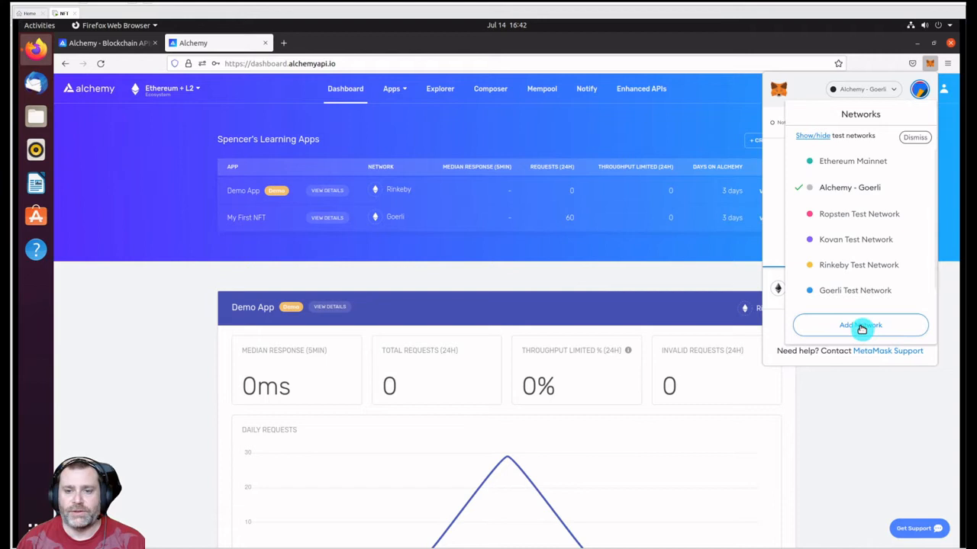
Step: Start a custom network entry with name MyNFT and chain ID 5
click(861, 325)
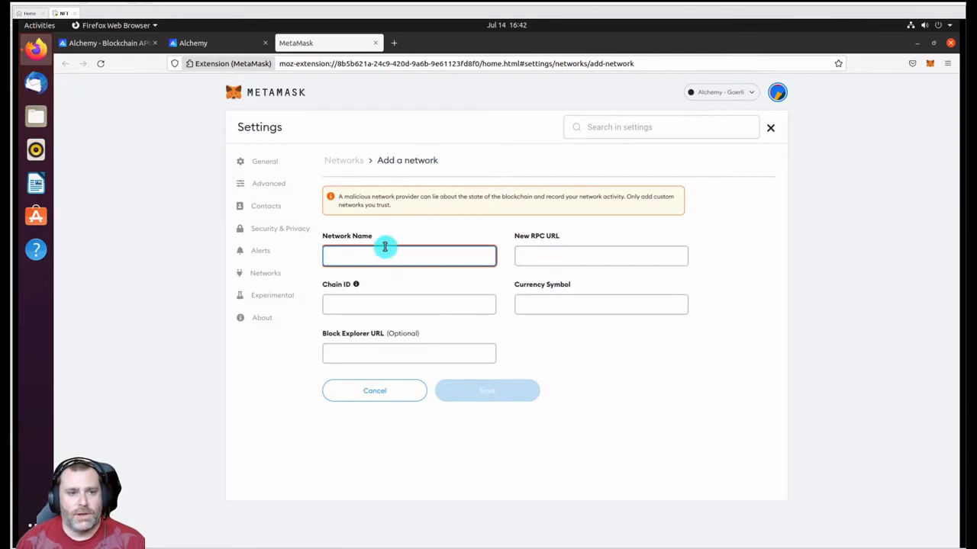
text(MyNFT)
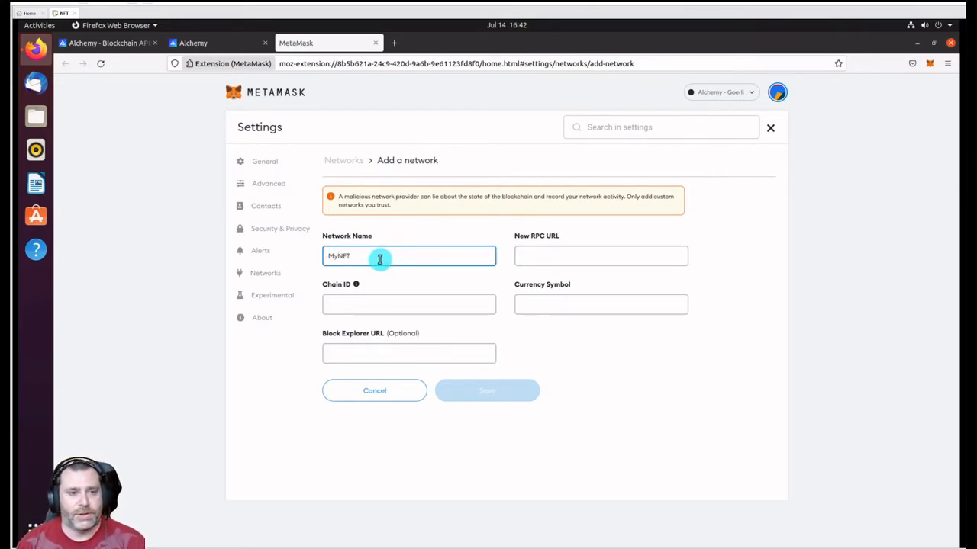
click(409, 305)
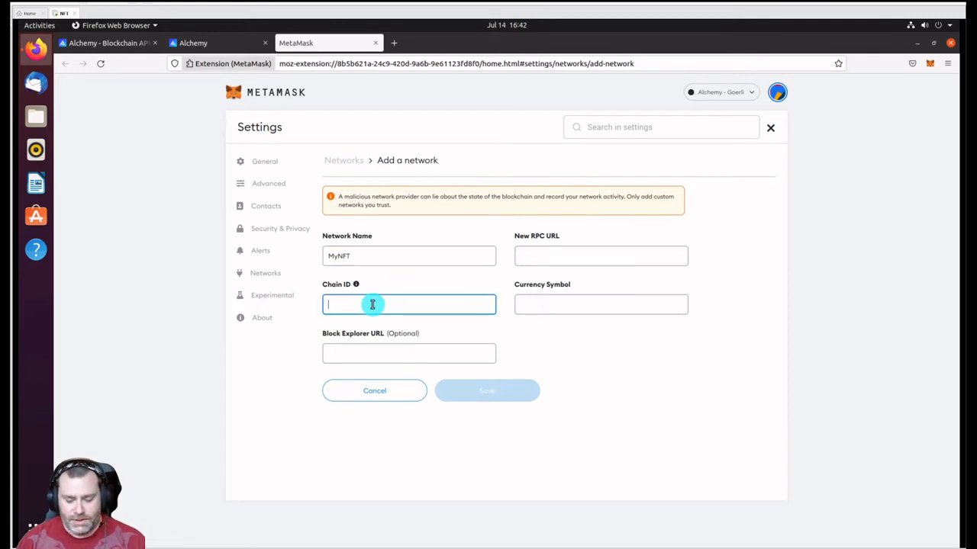
mouse_move(358, 296)
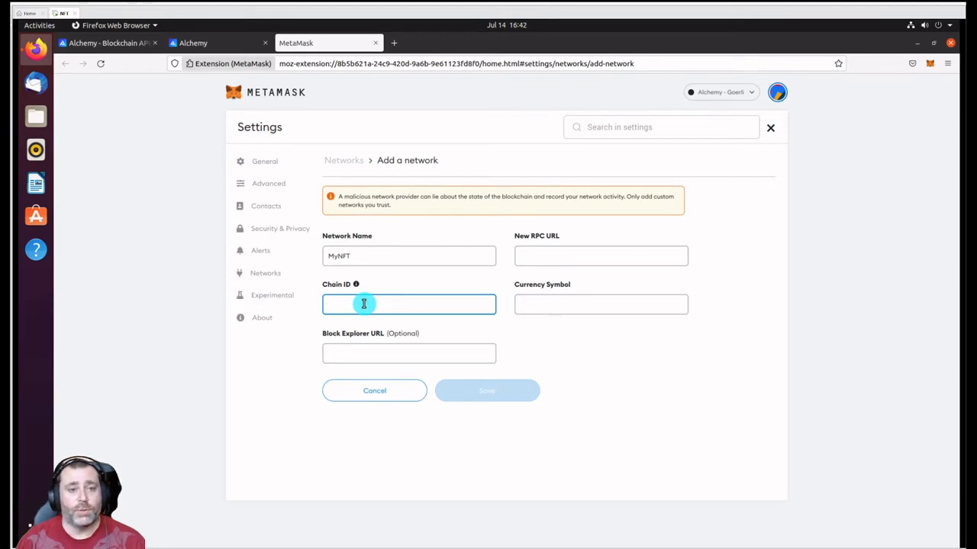
text(5)
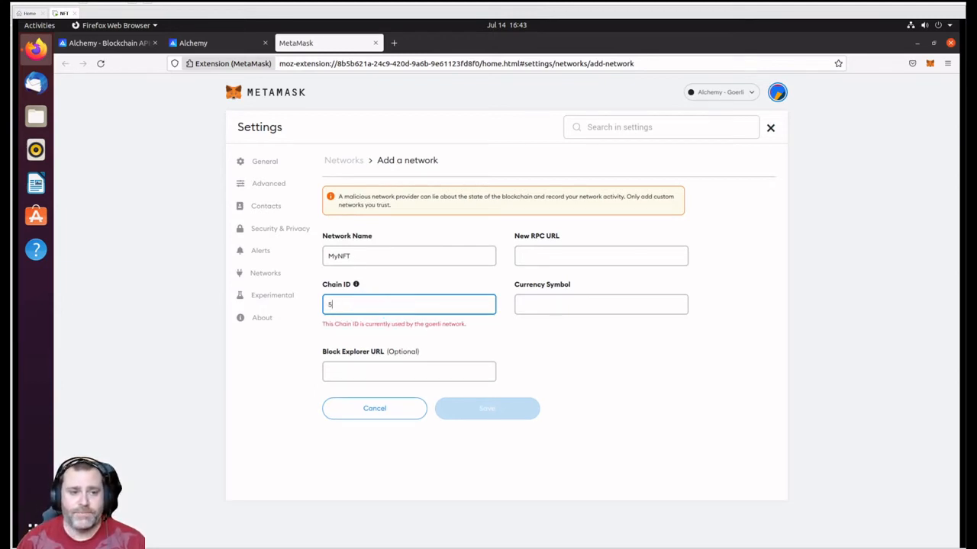
mouse_move(461, 339)
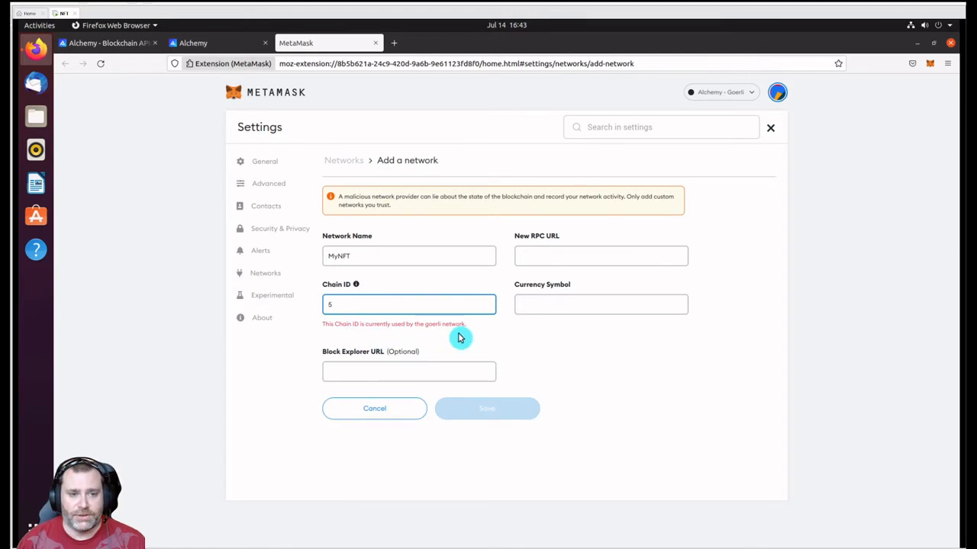
Step: Copy the Goerli HTTPS endpoint URL from Alchemy's View Key
click(214, 43)
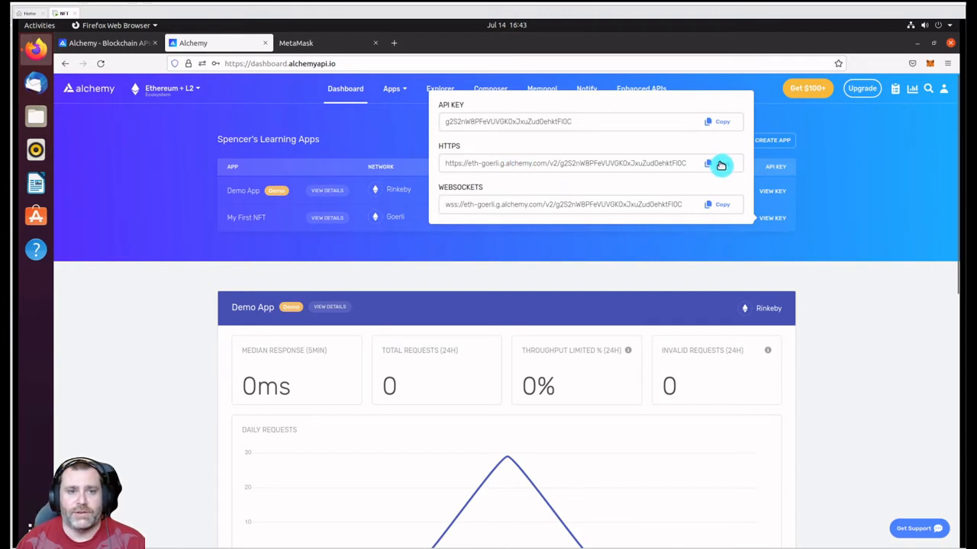
click(700, 162)
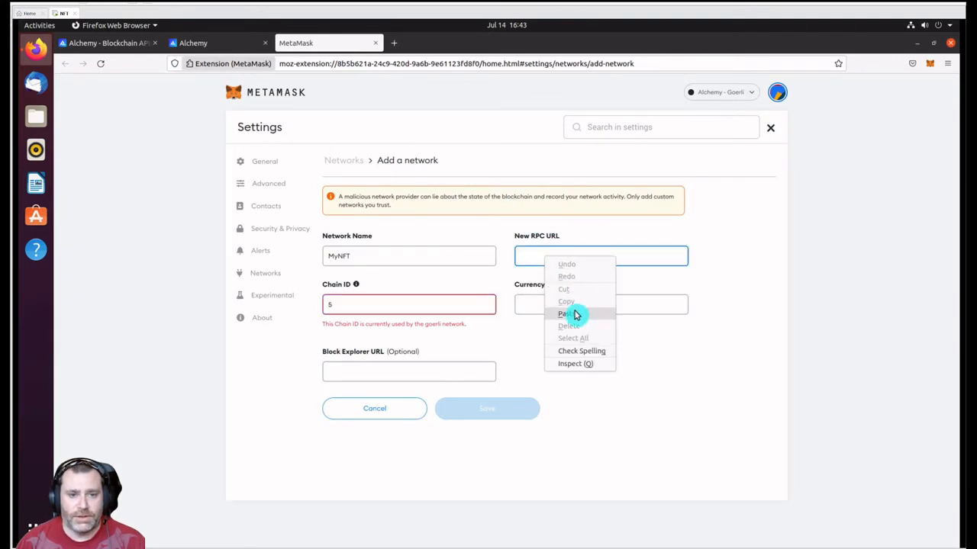
Step: Paste the Alchemy Goerli endpoint as the RPC URL and set the currency symbol to ETH
click(563, 313)
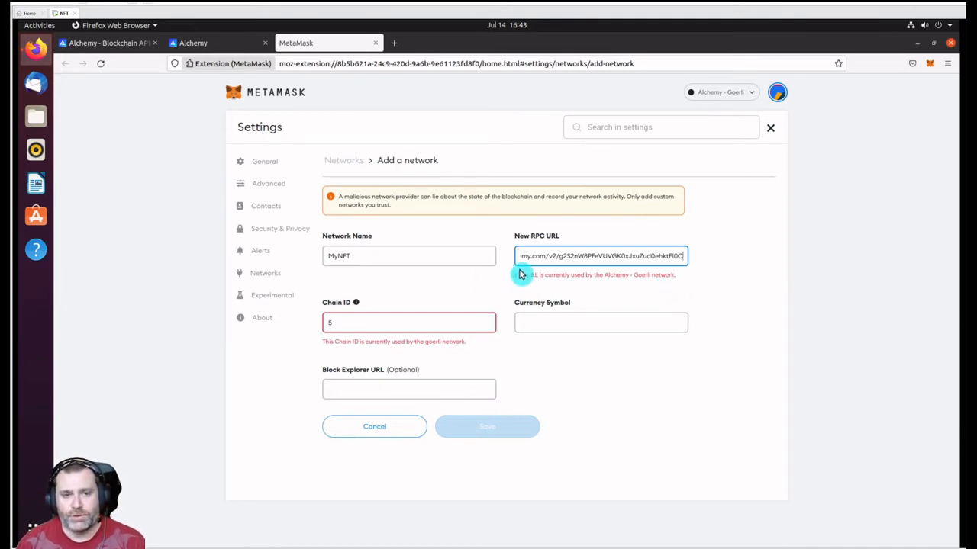
click(602, 322)
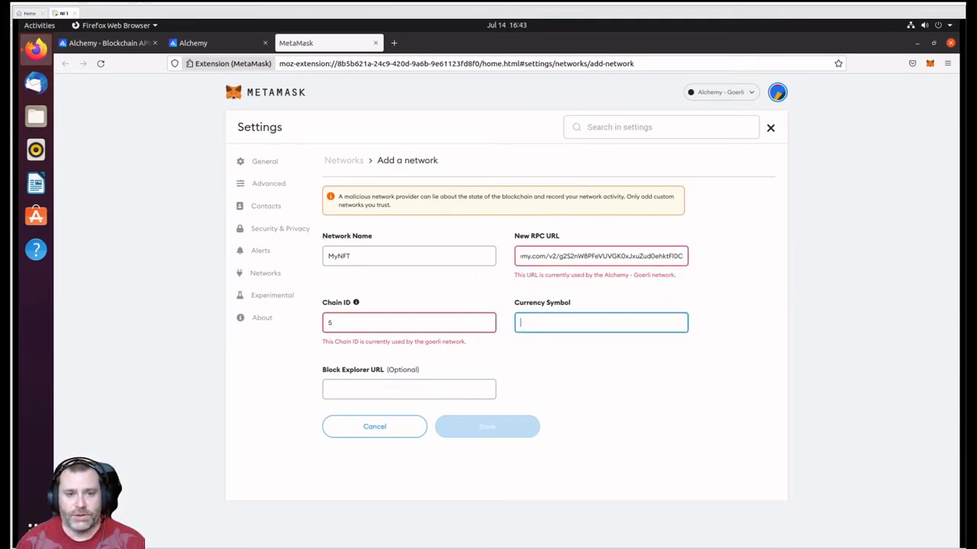
text(E)
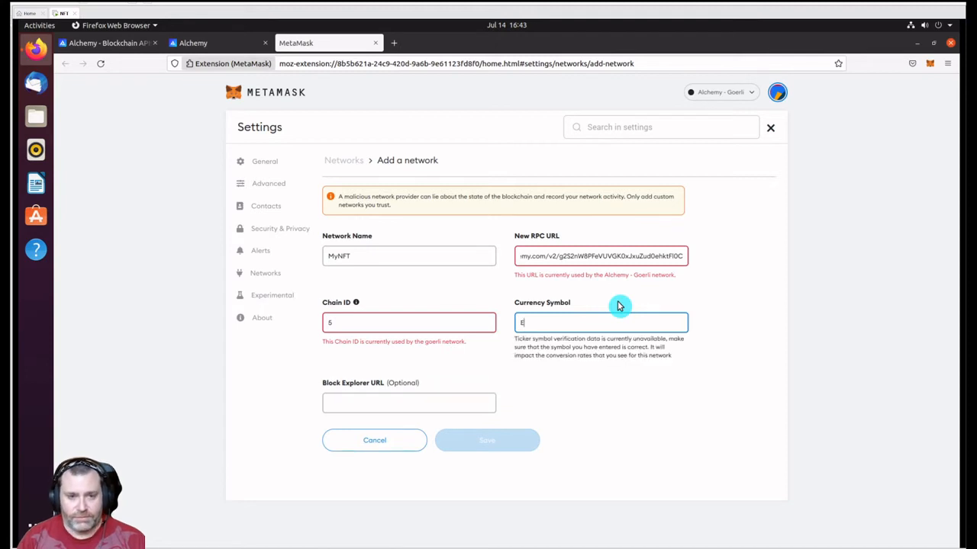
text(TH)
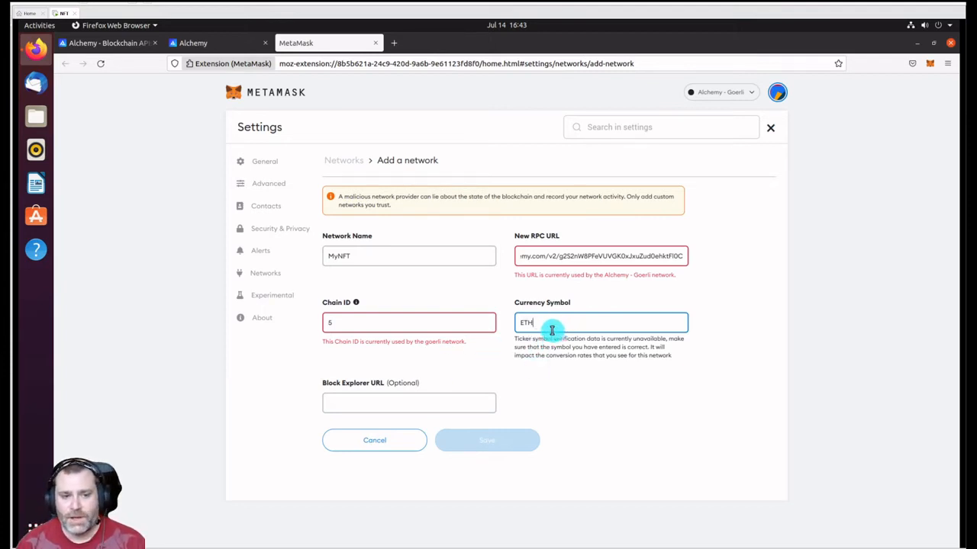
mouse_move(387, 403)
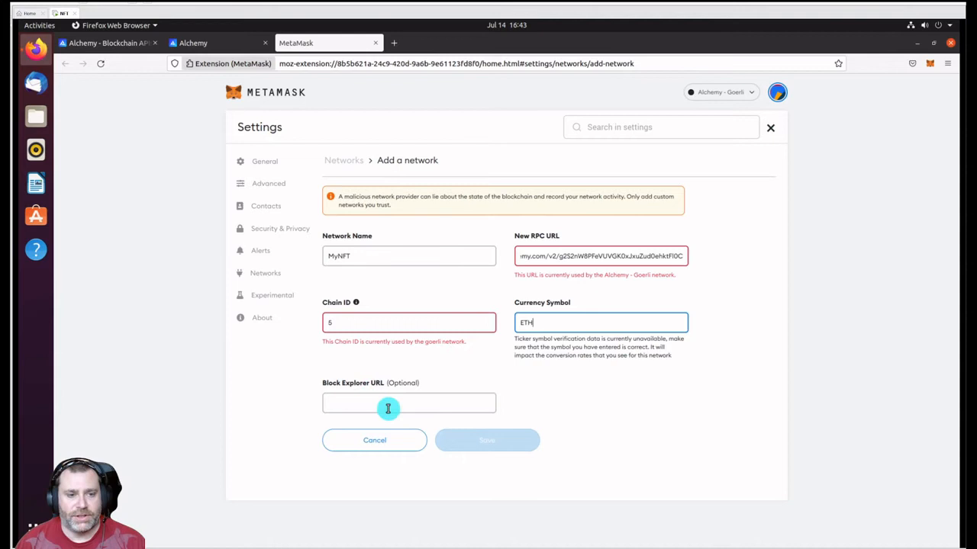
mouse_move(425, 400)
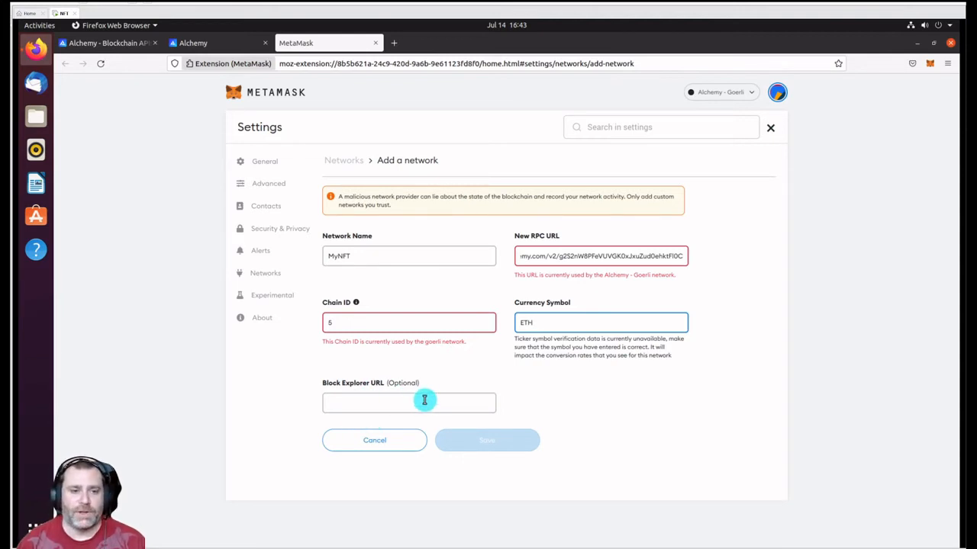
mouse_move(534, 418)
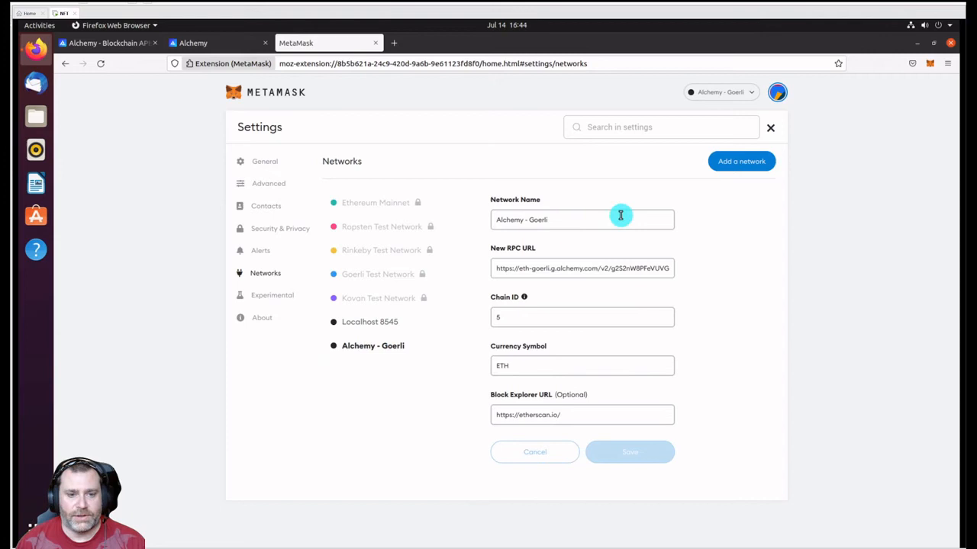
mouse_move(531, 297)
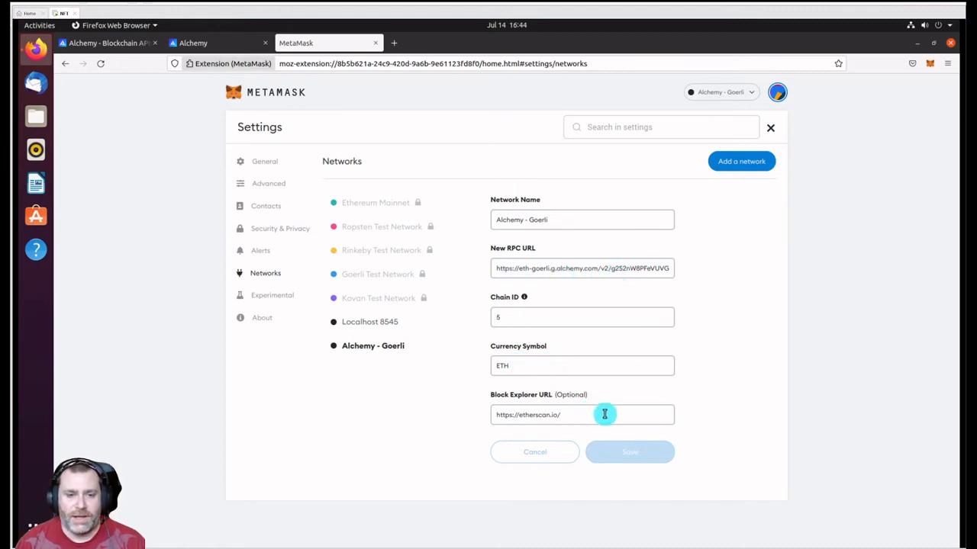
mouse_move(574, 422)
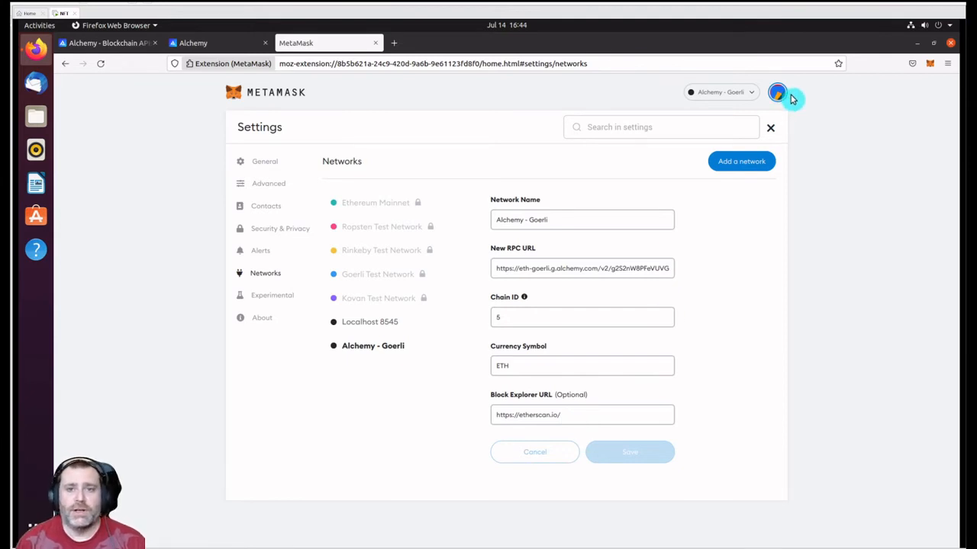
mouse_move(650, 452)
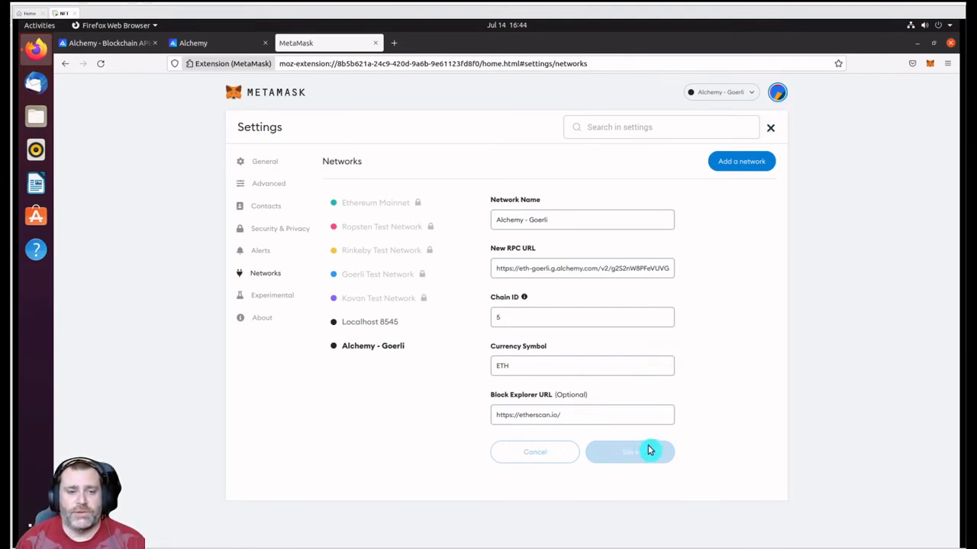
Step: Check the network dropdown confirms Alchemy - Goerli is the selected network
click(720, 91)
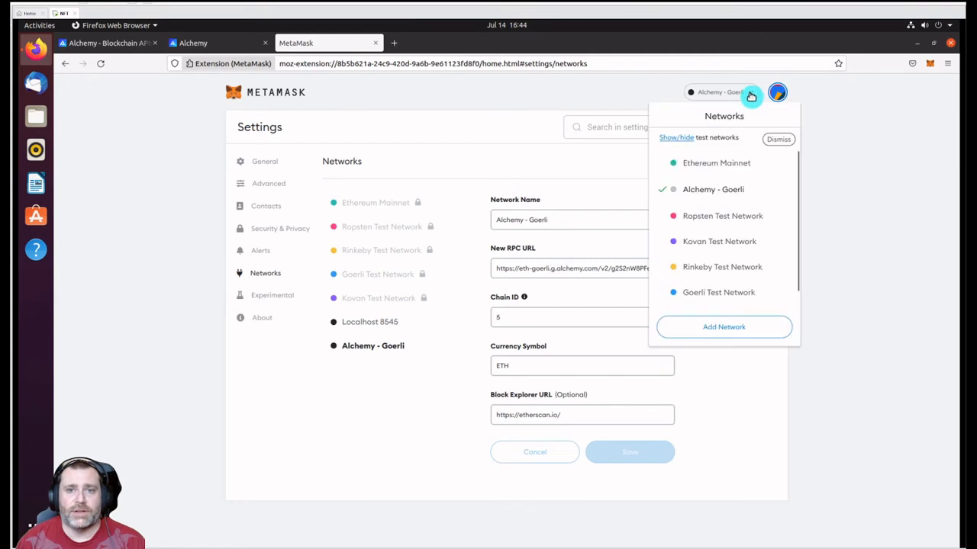
click(778, 92)
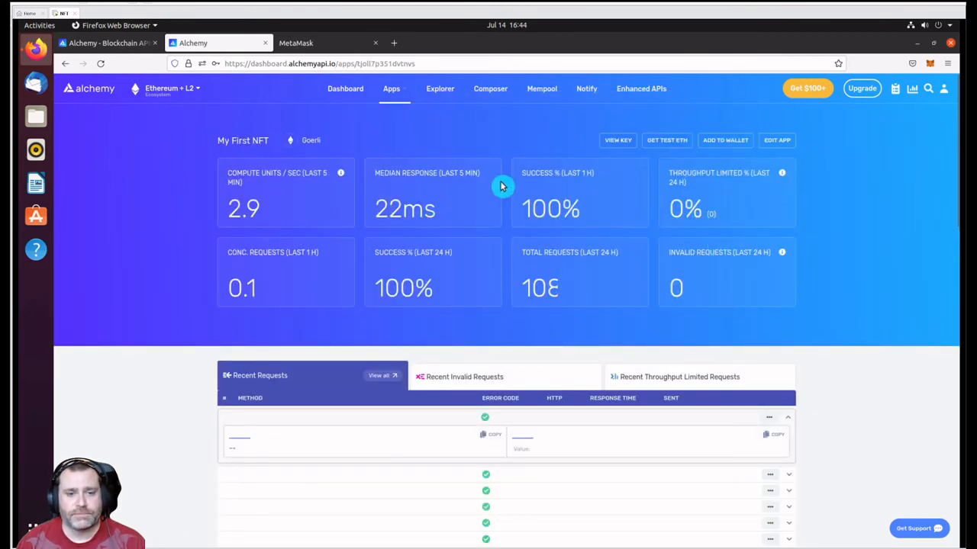
Step: Go to the Goerli Faucet via Get Test ETH and copy the Account 1 address from MetaMask
click(666, 140)
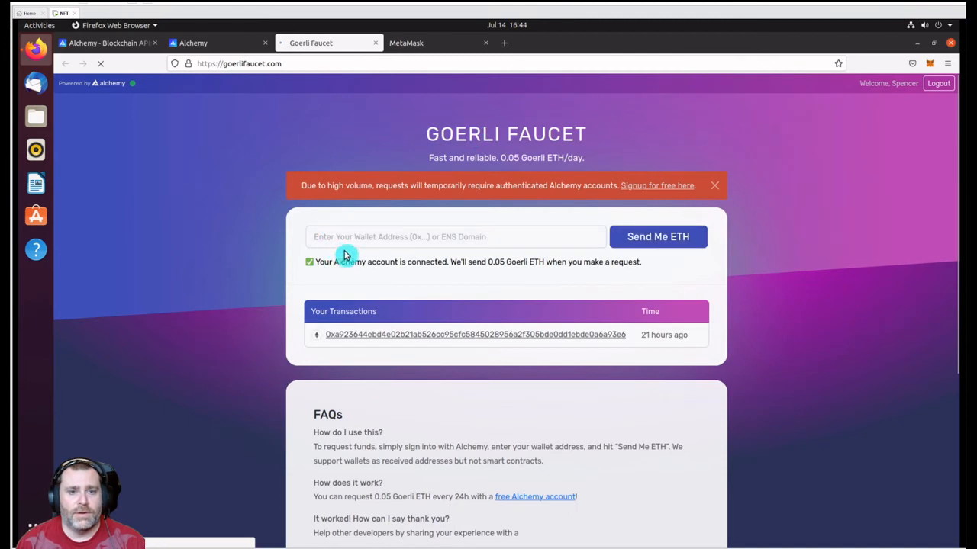
mouse_move(580, 299)
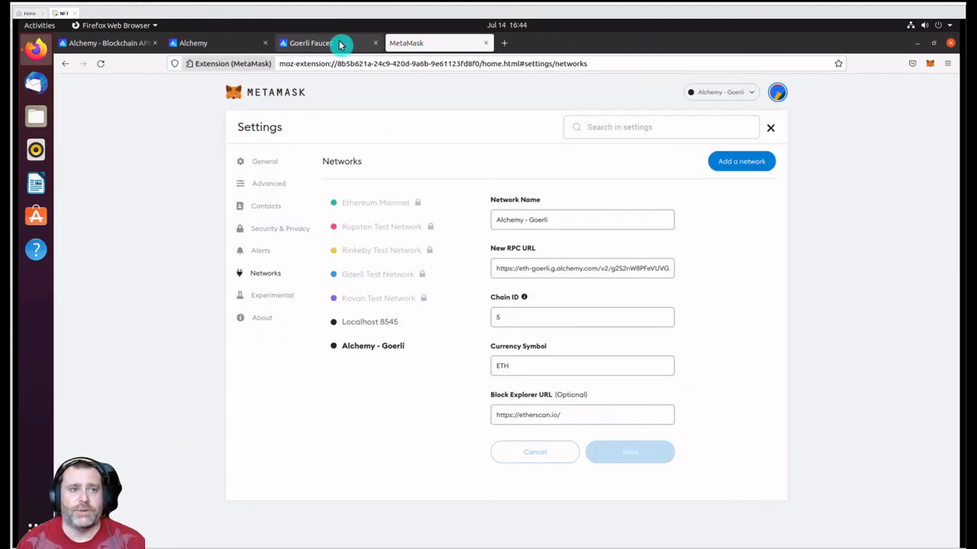
click(312, 43)
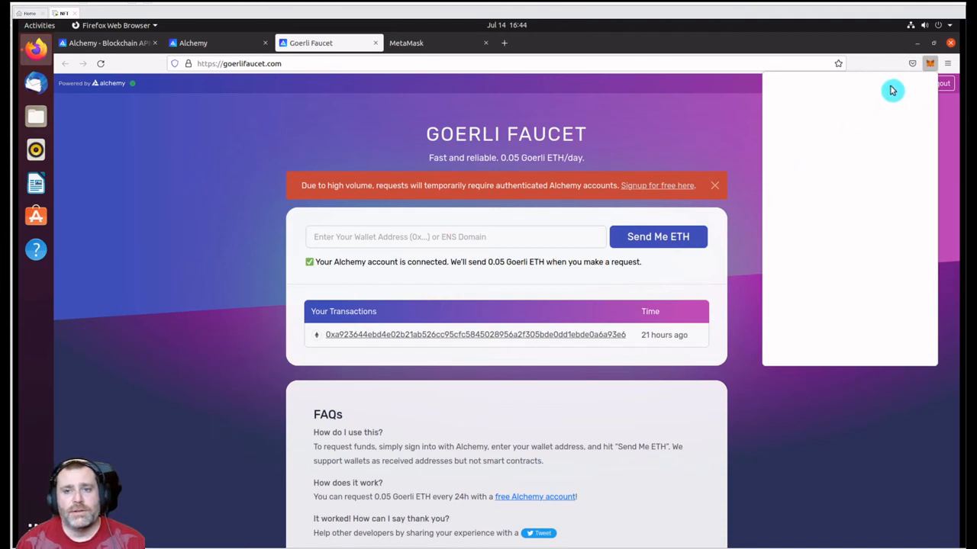
click(931, 64)
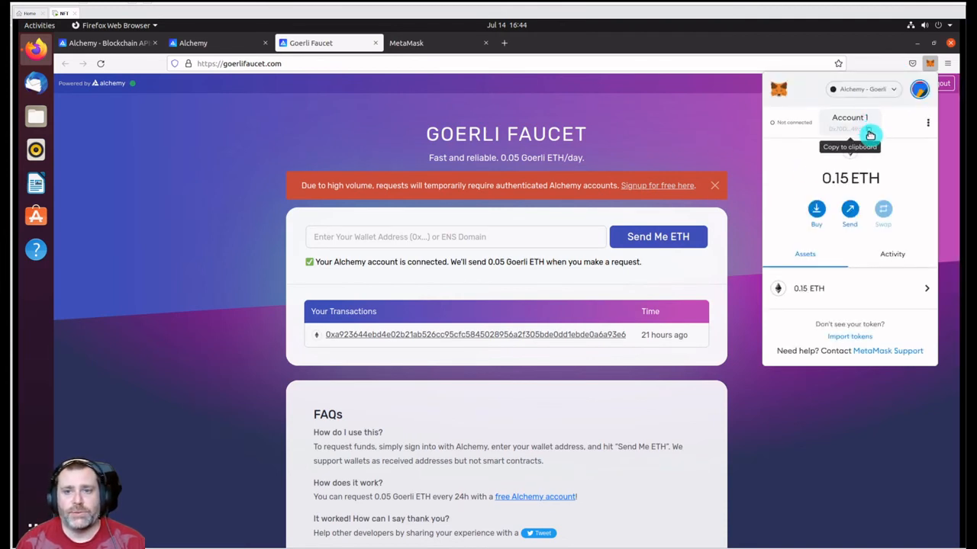
Step: Paste the wallet address, request Goerli ETH with Send Me ETH, and return to the Alchemy dashboard
right_click(374, 237)
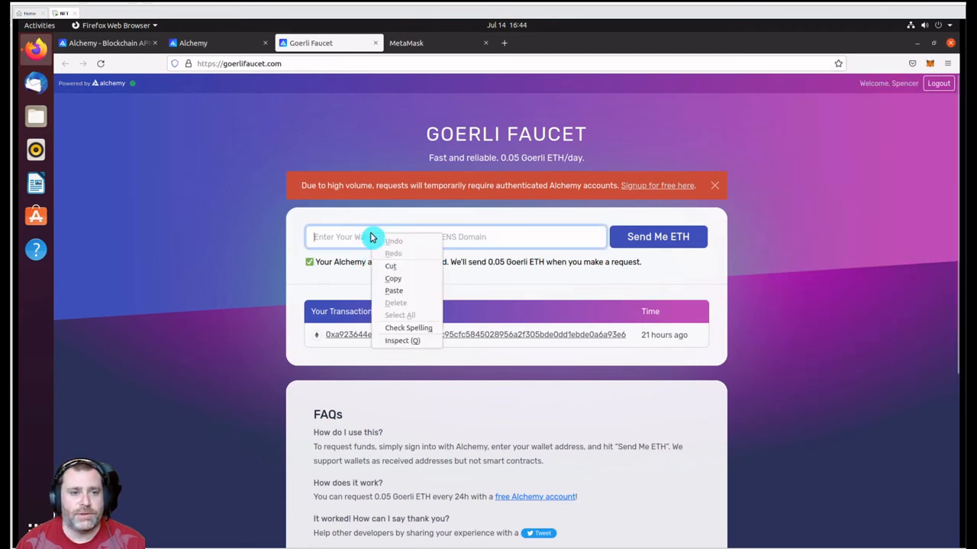
click(394, 290)
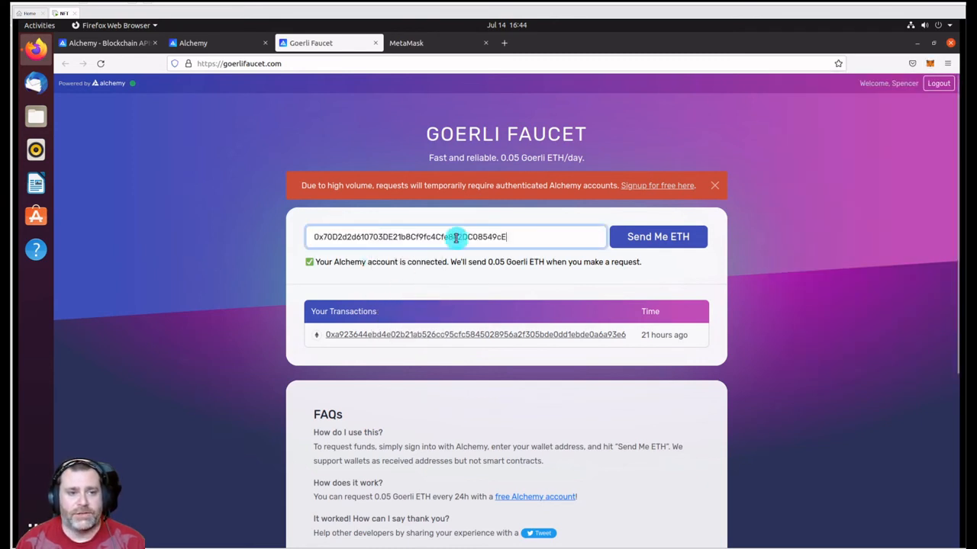
click(714, 184)
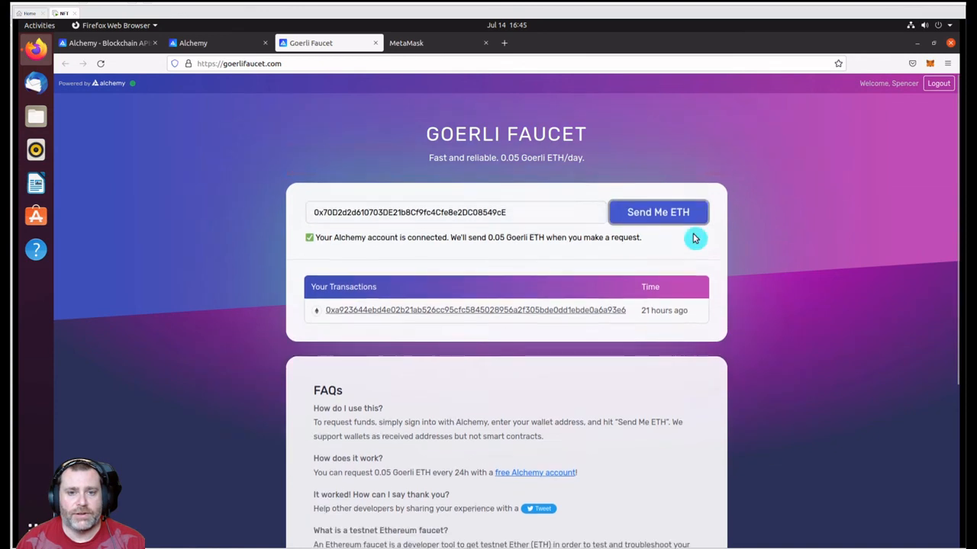
click(658, 212)
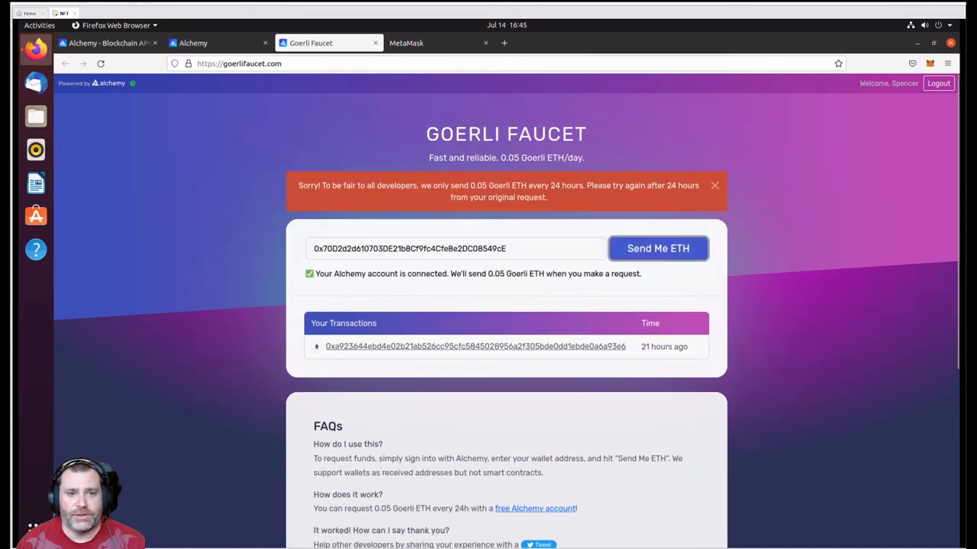
mouse_move(603, 190)
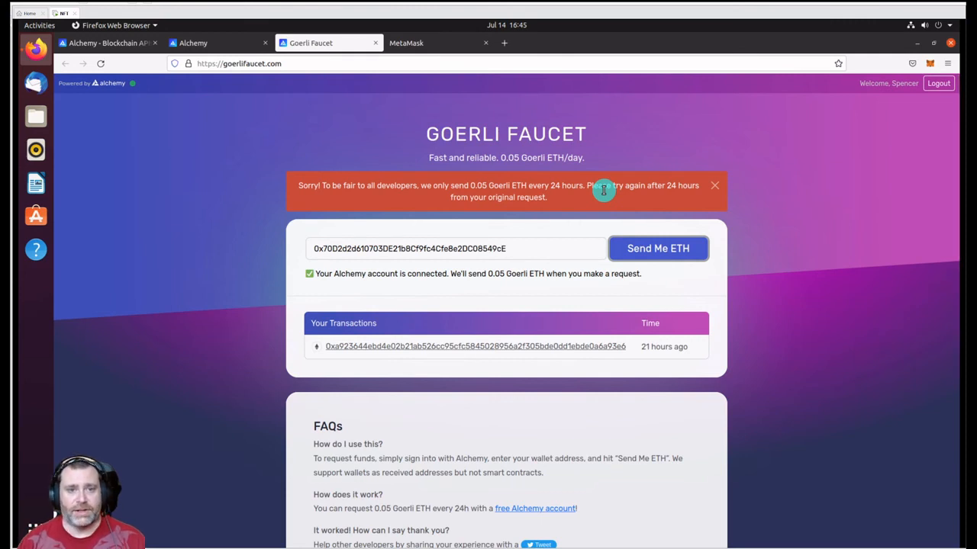
mouse_move(583, 174)
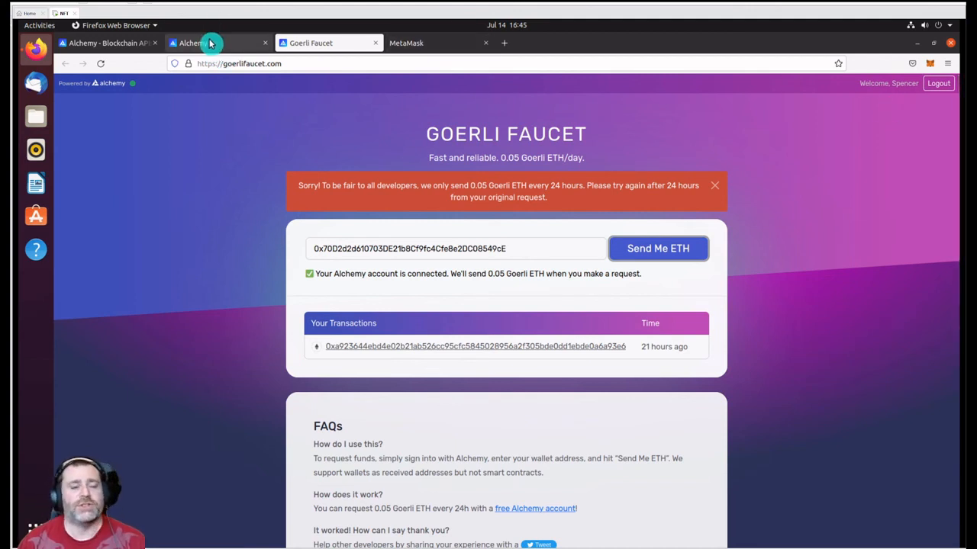
click(190, 43)
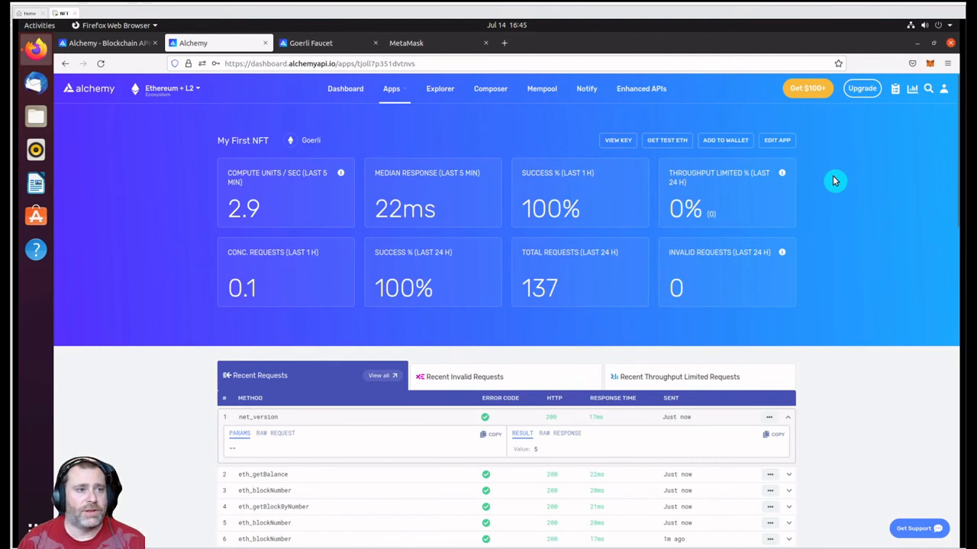